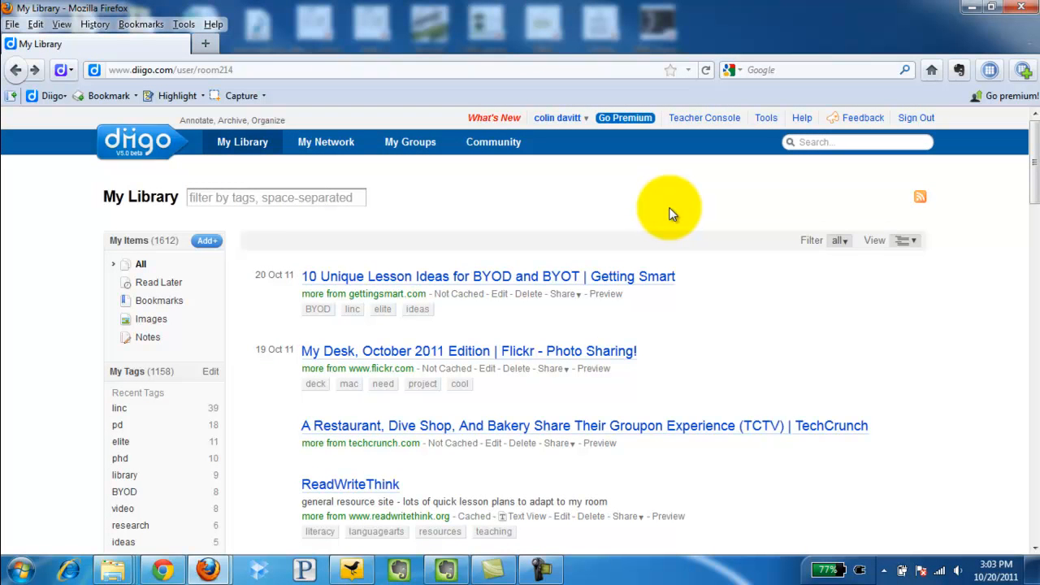
{"action": "mouse_move", "coordinate": [809, 143]}
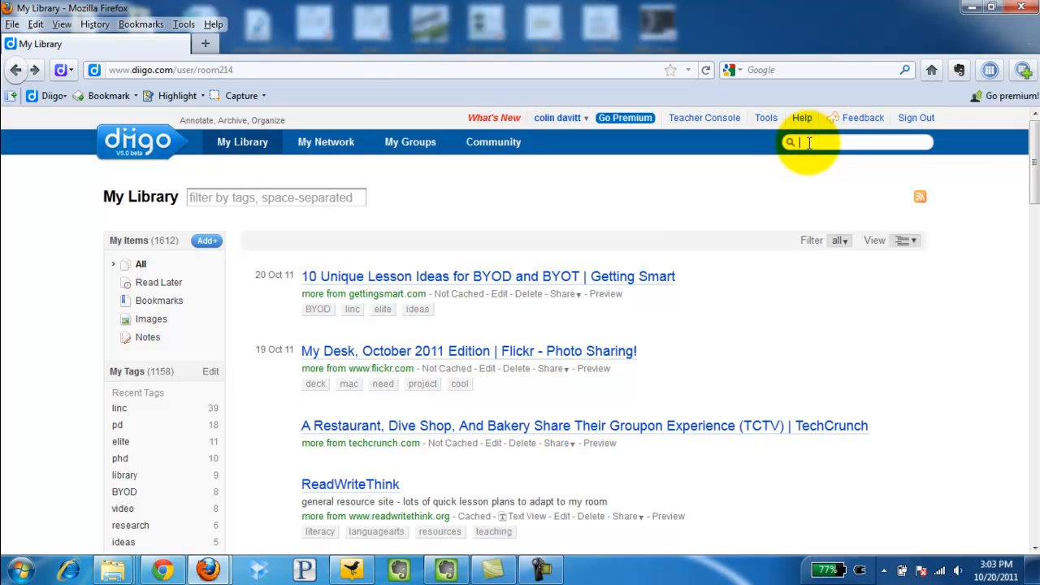
{"action": "type", "text": "bryan"}
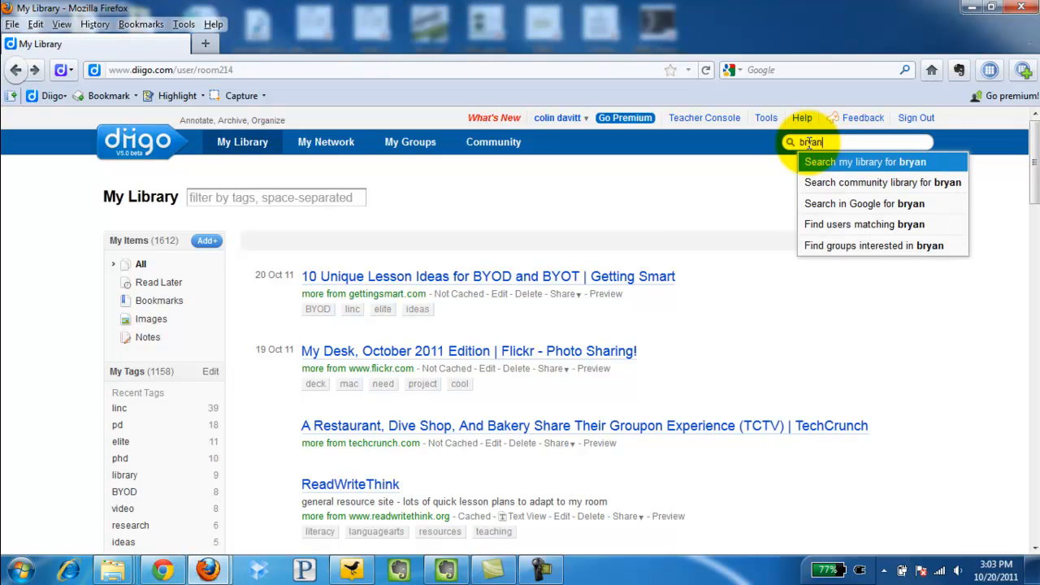
{"action": "type", "text": "hilton"}
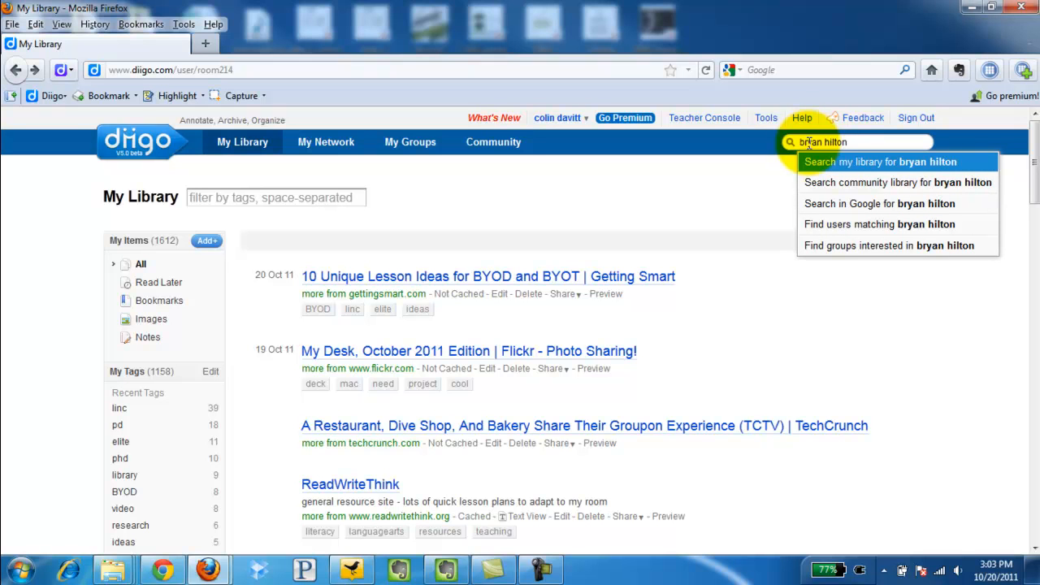
{"action": "mouse_move", "coordinate": [848, 231]}
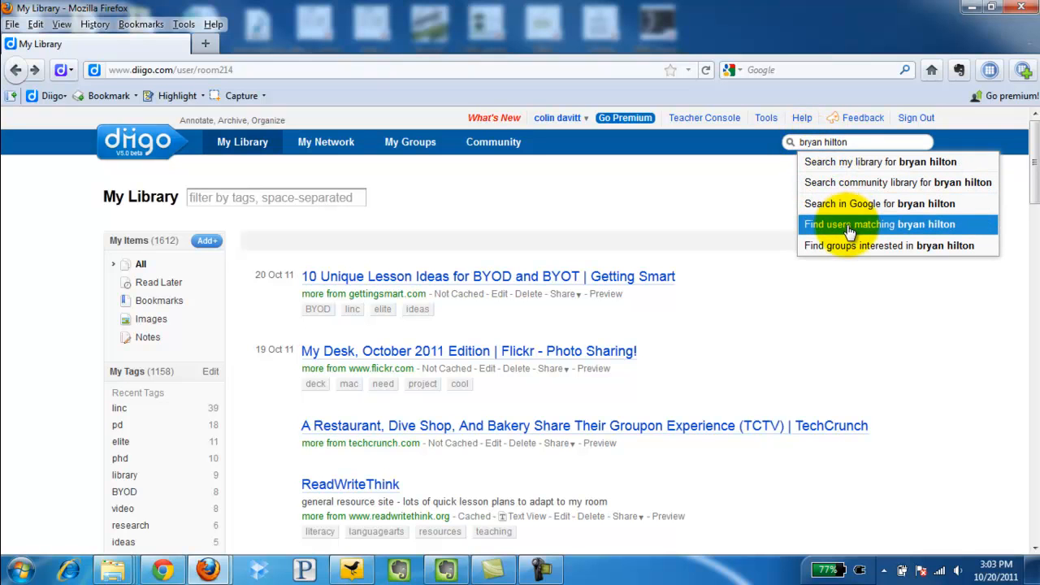
{"action": "left_click", "coordinate": [881, 224]}
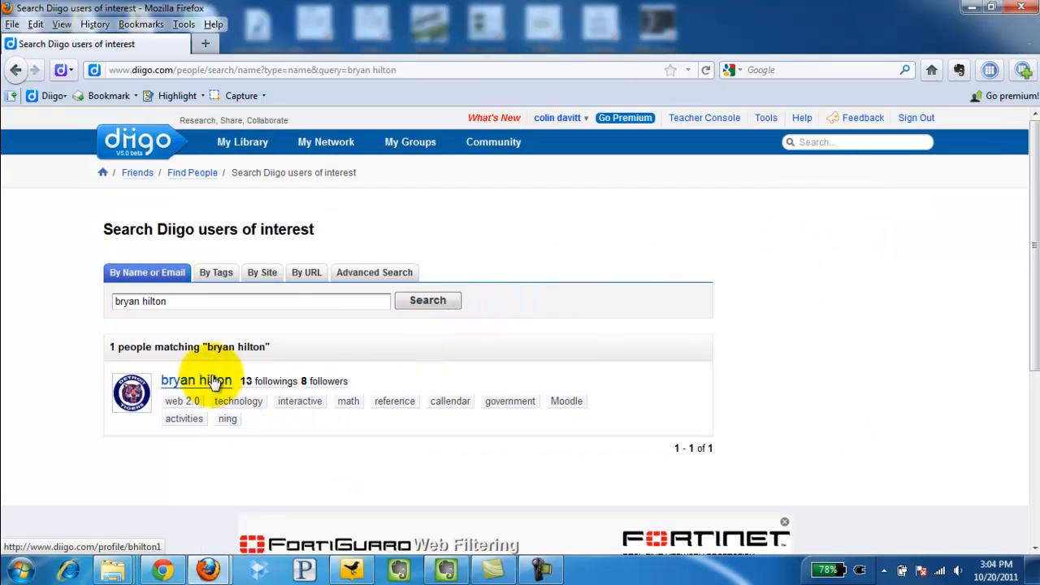
{"action": "left_click", "coordinate": [195, 380]}
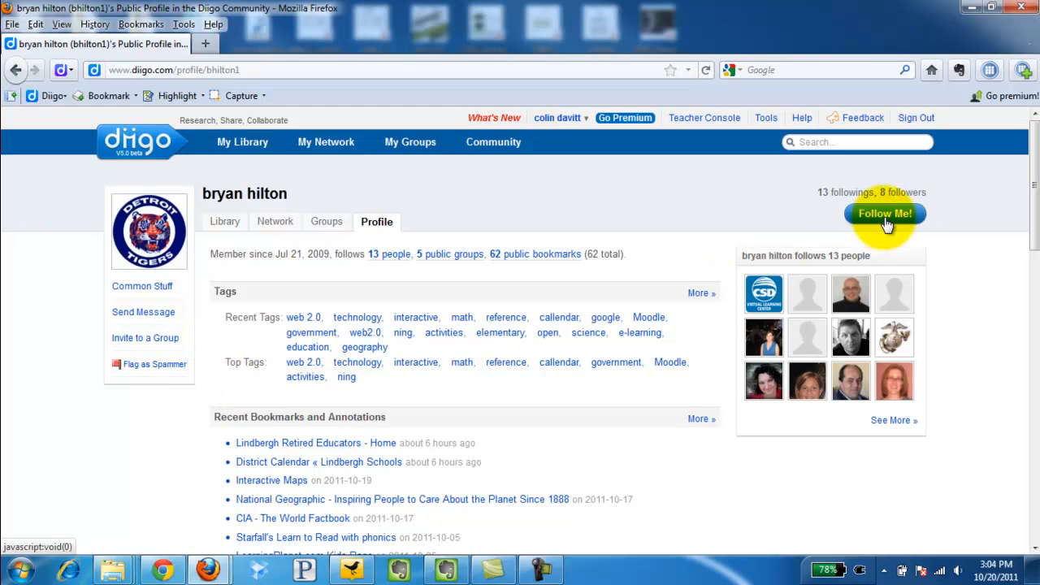
{"action": "left_click", "coordinate": [884, 215]}
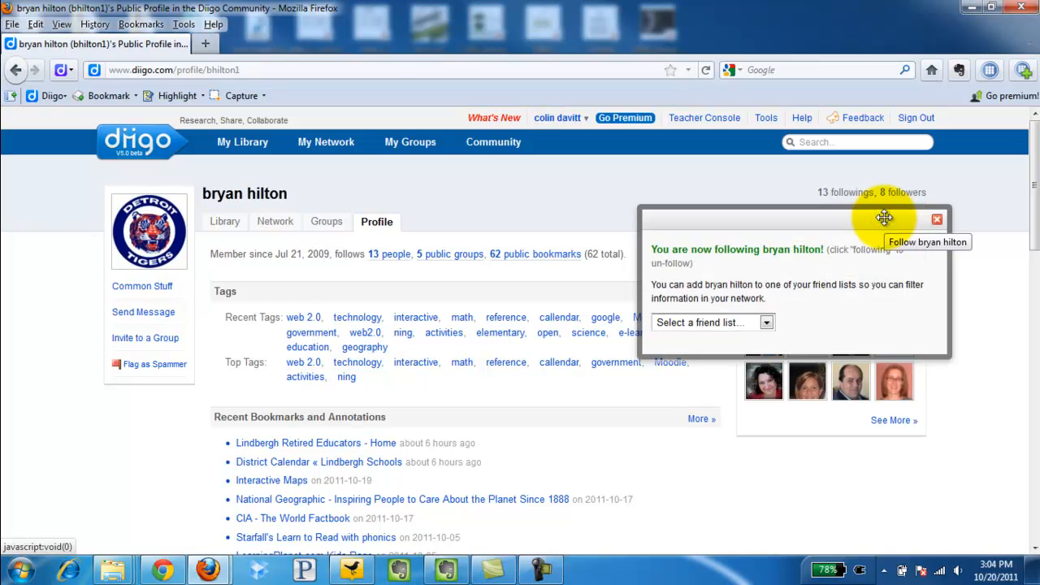
{"action": "left_click", "coordinate": [936, 219]}
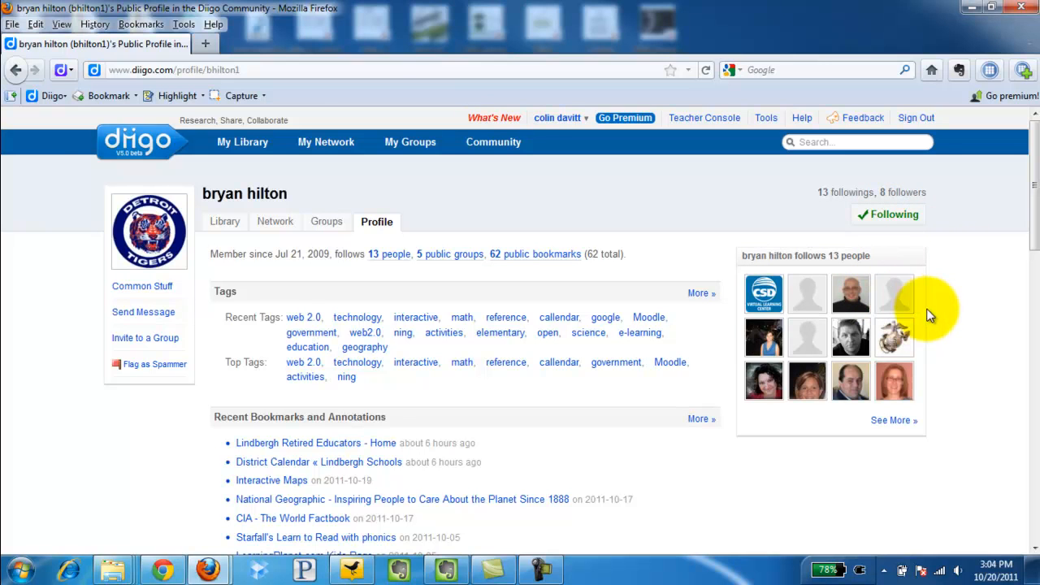
{"action": "mouse_move", "coordinate": [851, 380]}
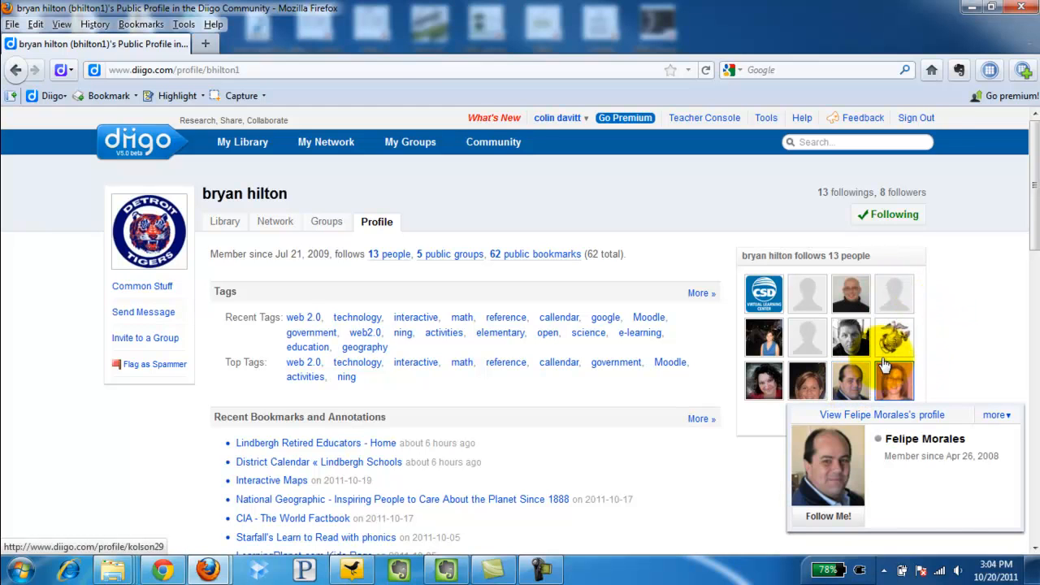
{"action": "mouse_move", "coordinate": [806, 292]}
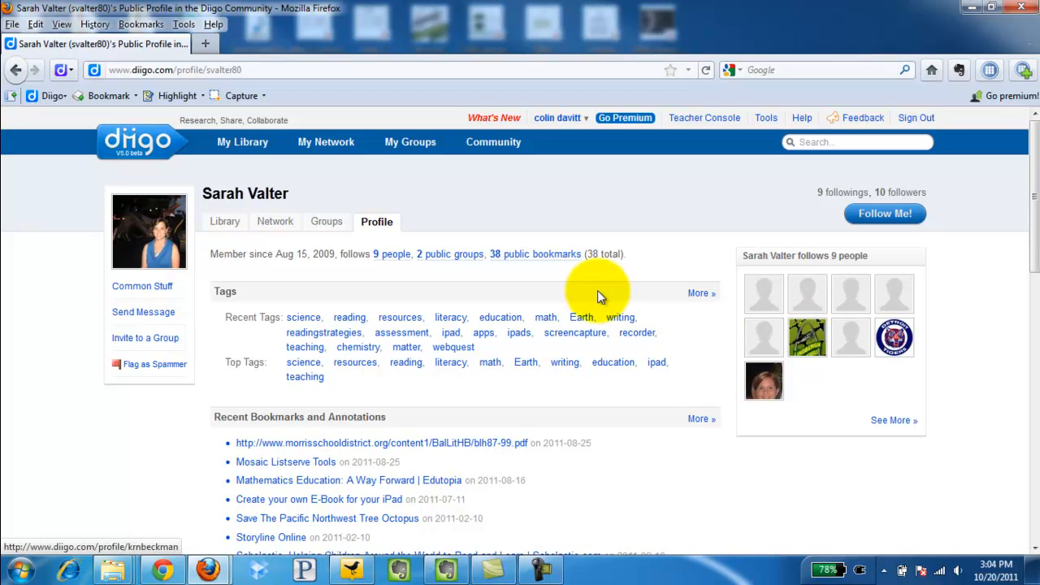
{"action": "mouse_move", "coordinate": [422, 285]}
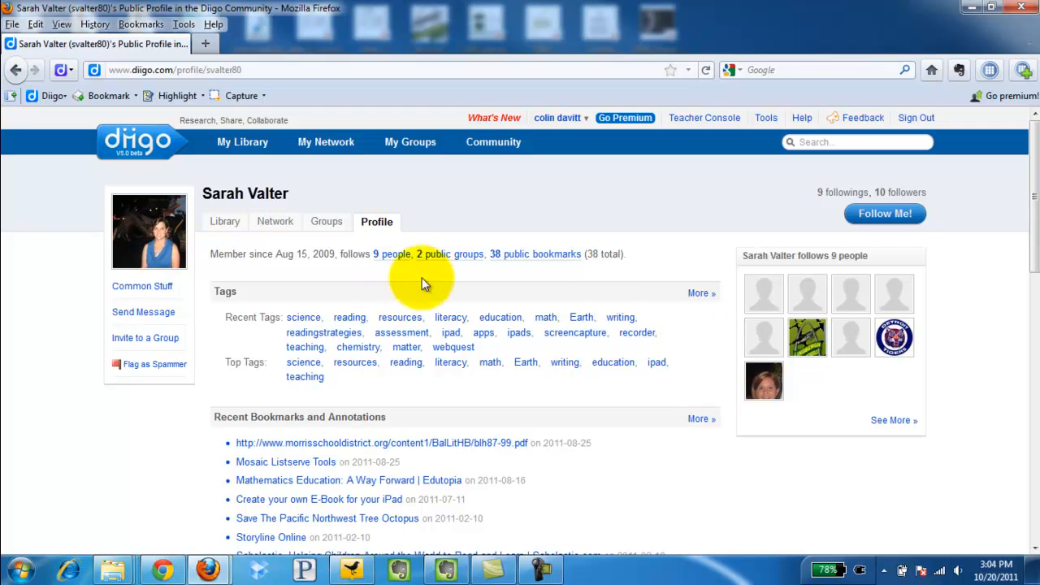
{"action": "left_click", "coordinate": [884, 213]}
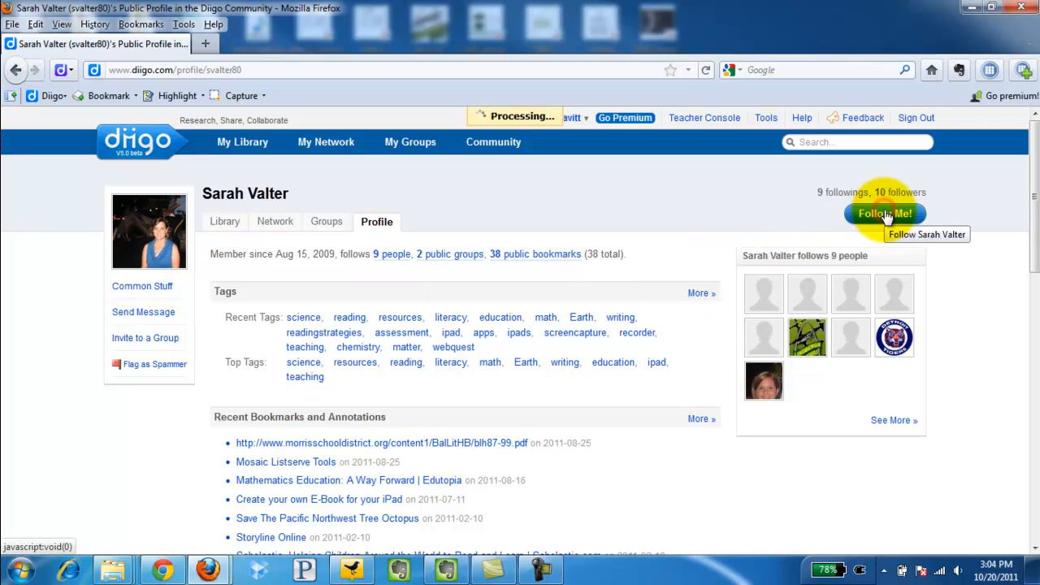
{"action": "left_click", "coordinate": [884, 215]}
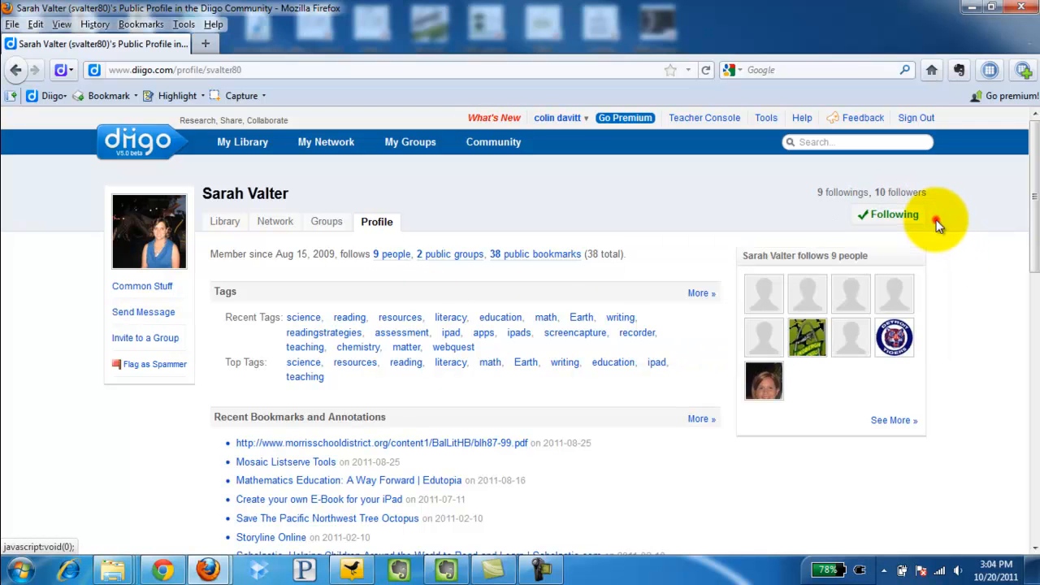
{"action": "mouse_move", "coordinate": [874, 149]}
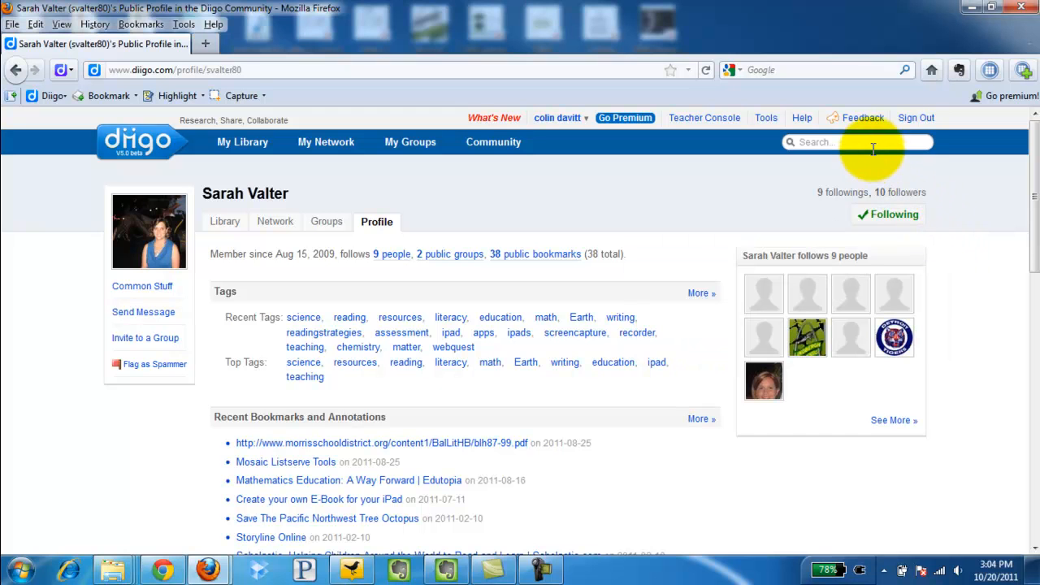